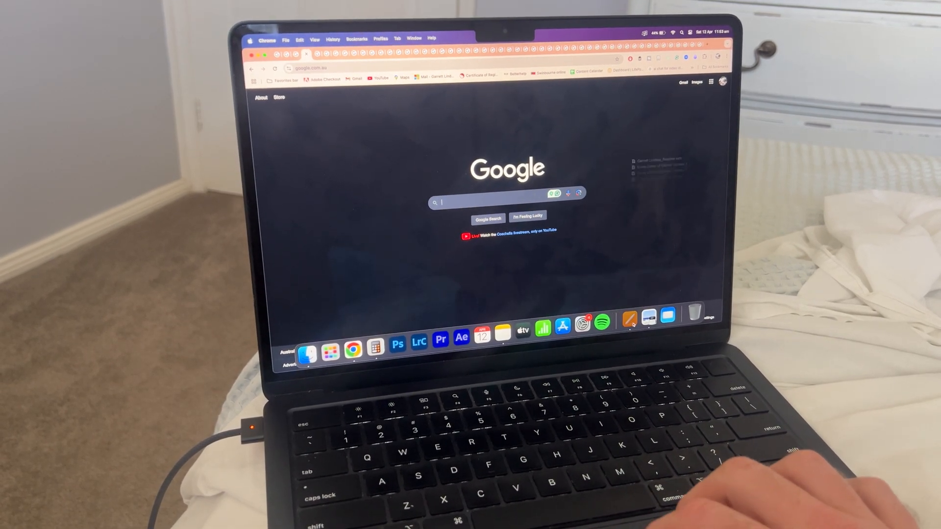
Load the Google Doodles site (doodles.google) from the Google search home page.
right_click(629, 319)
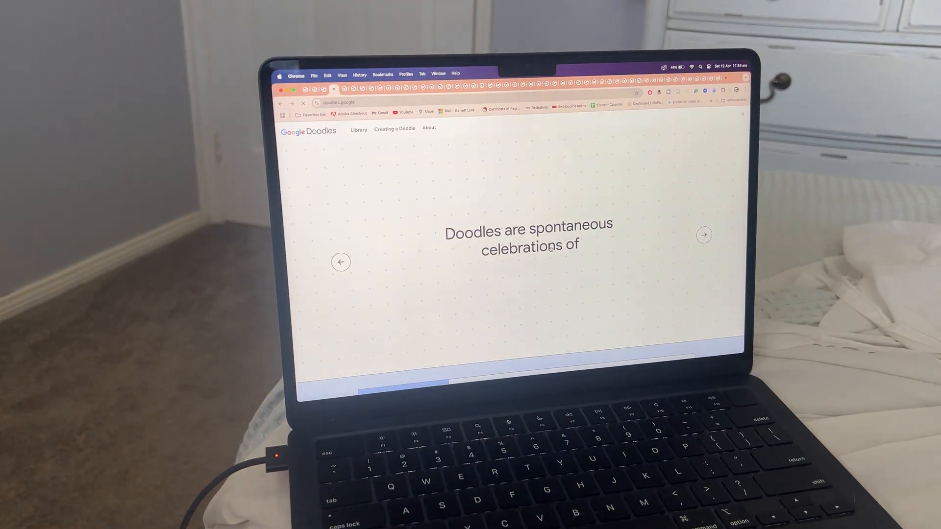
Scroll the Doodles home page and open the Women's College Basketball Championship 2025 doodle.
scroll(down, 3)
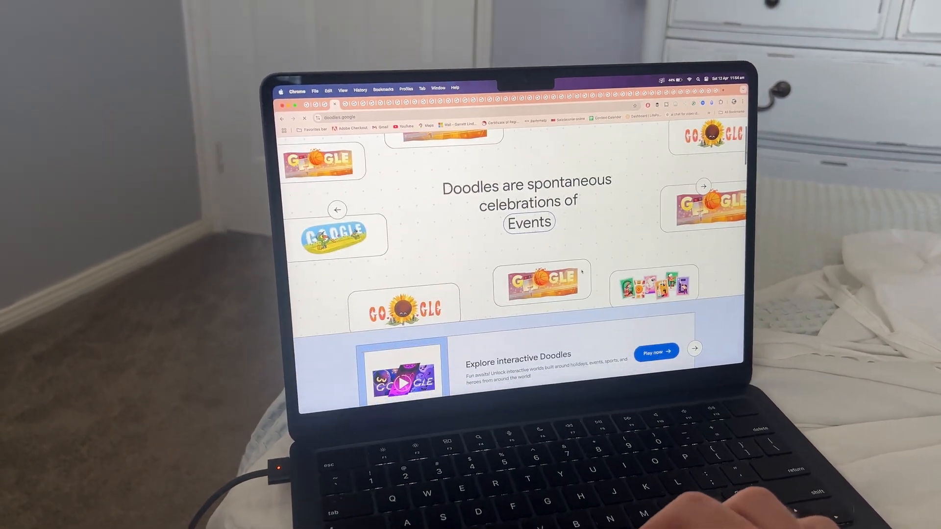
scroll(down, 3)
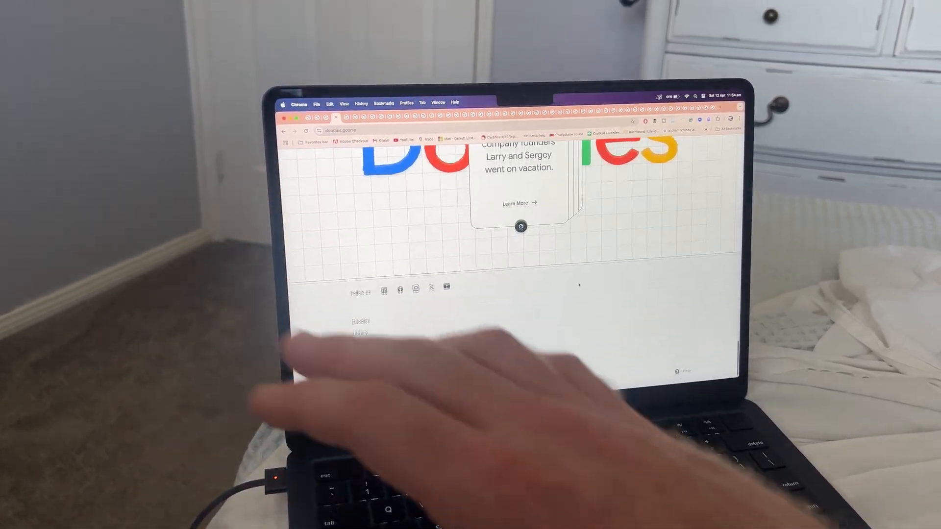
scroll(up, 3)
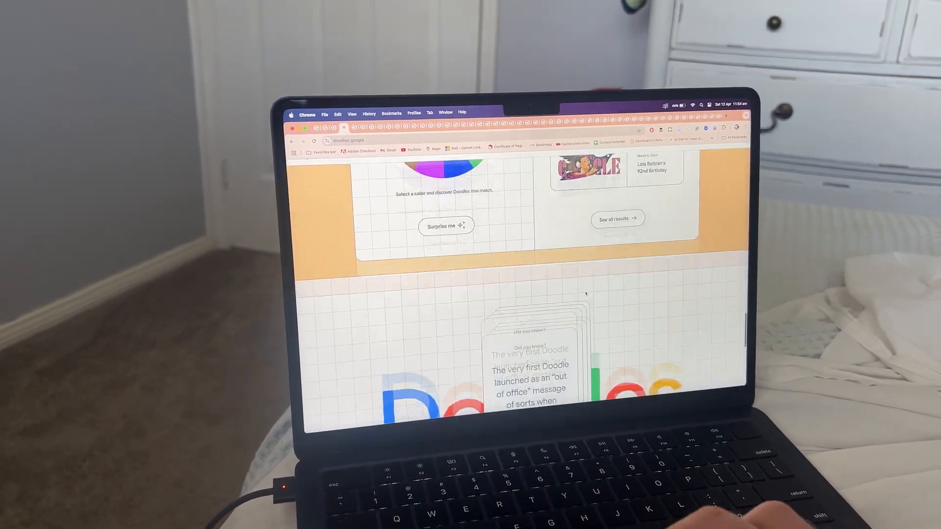
scroll(down, 3)
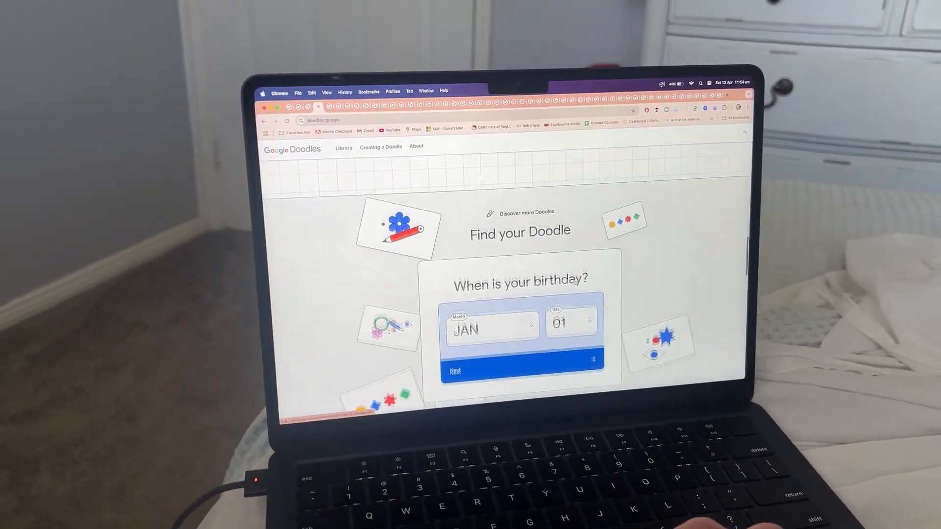
click(523, 370)
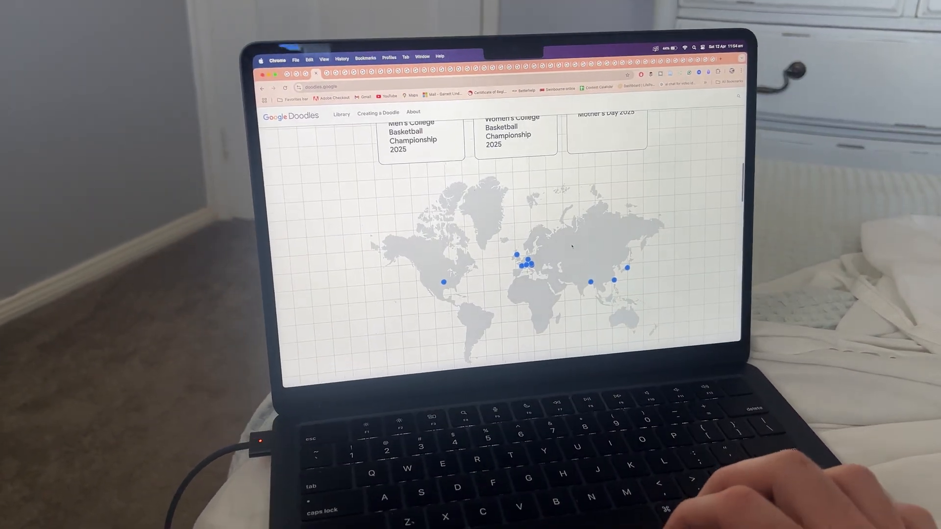
scroll(down, 3)
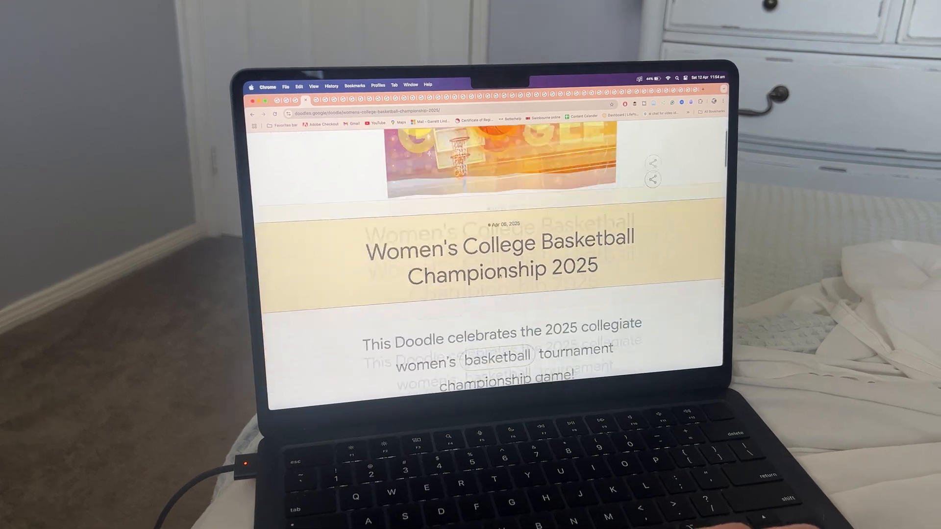
scroll(down, 3)
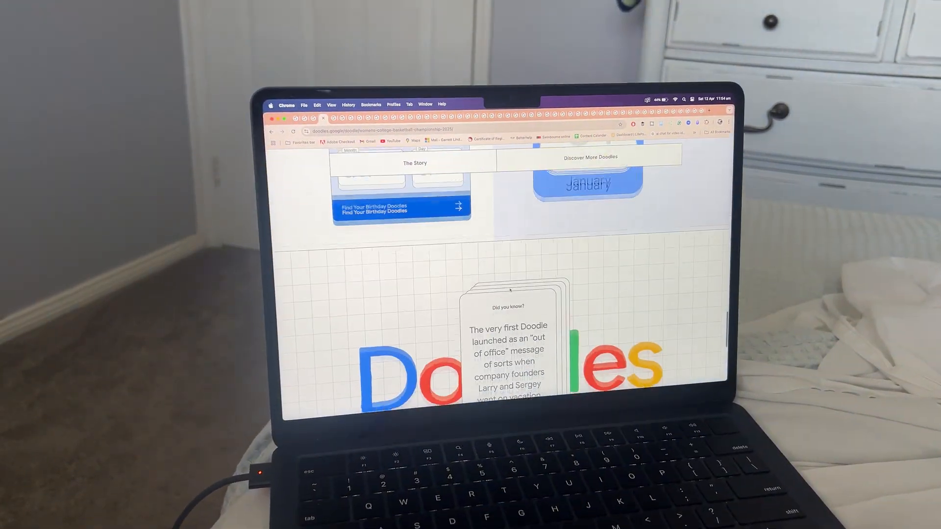
scroll(down, 3)
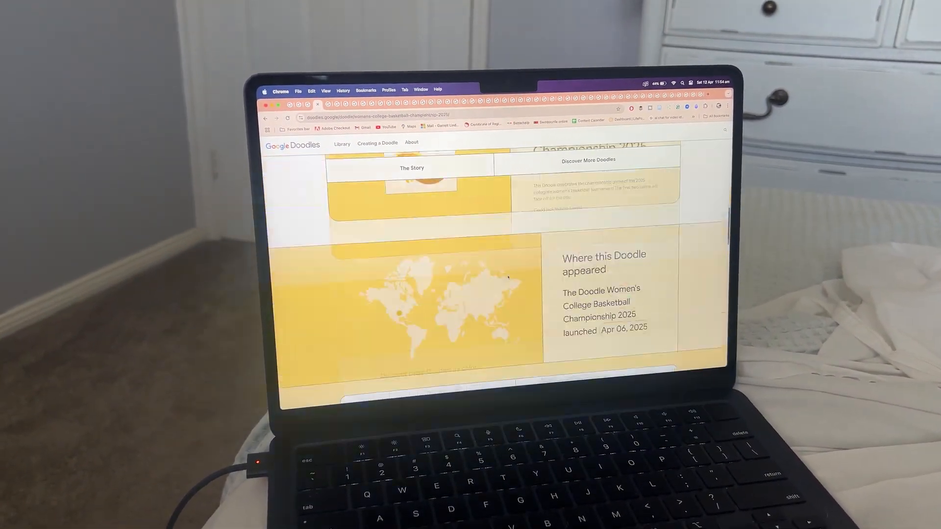
scroll(up, 3)
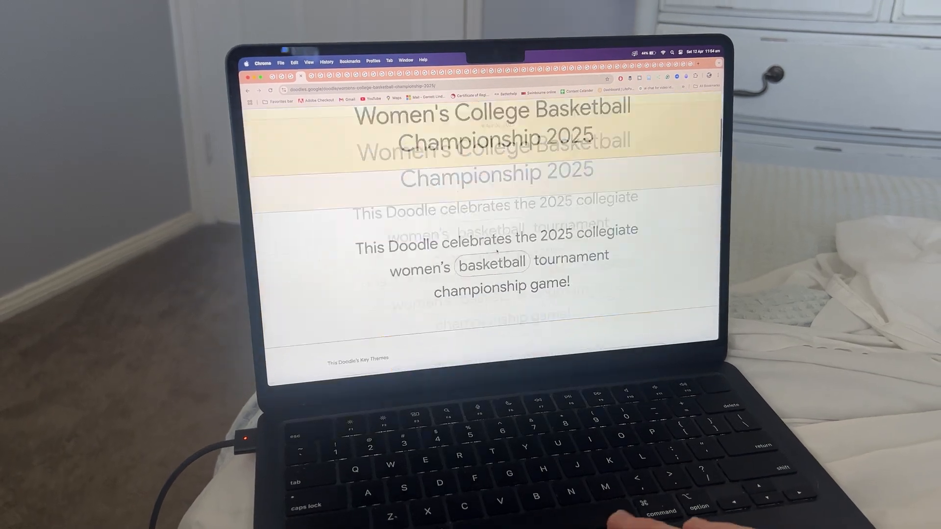
scroll(down, 3)
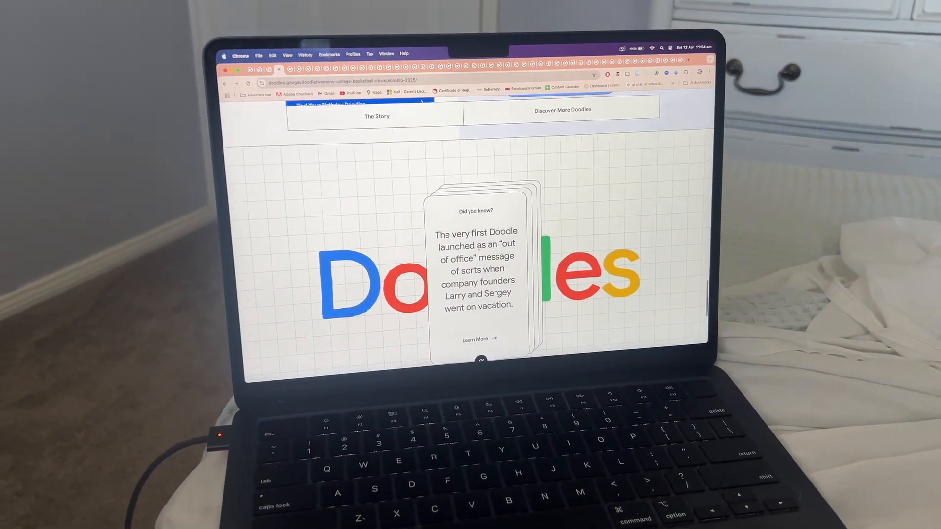
scroll(down, 3)
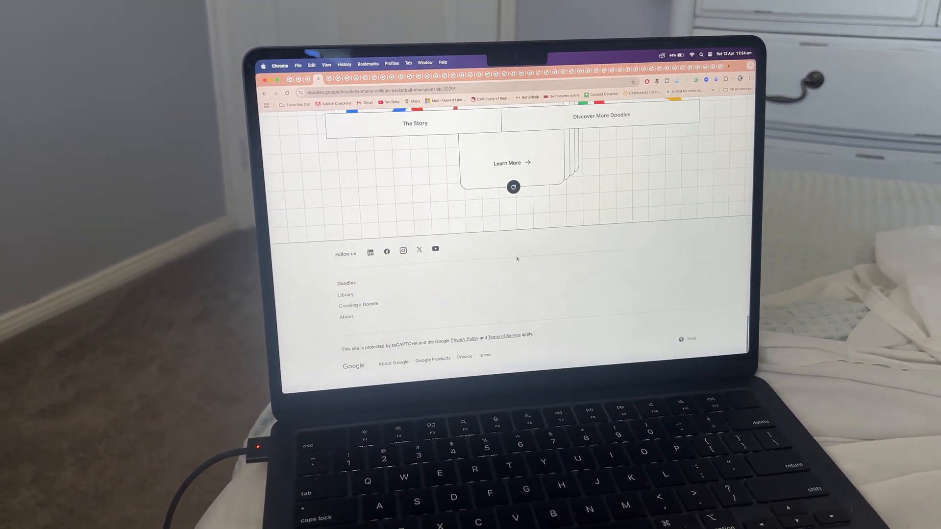
scroll(up, 3)
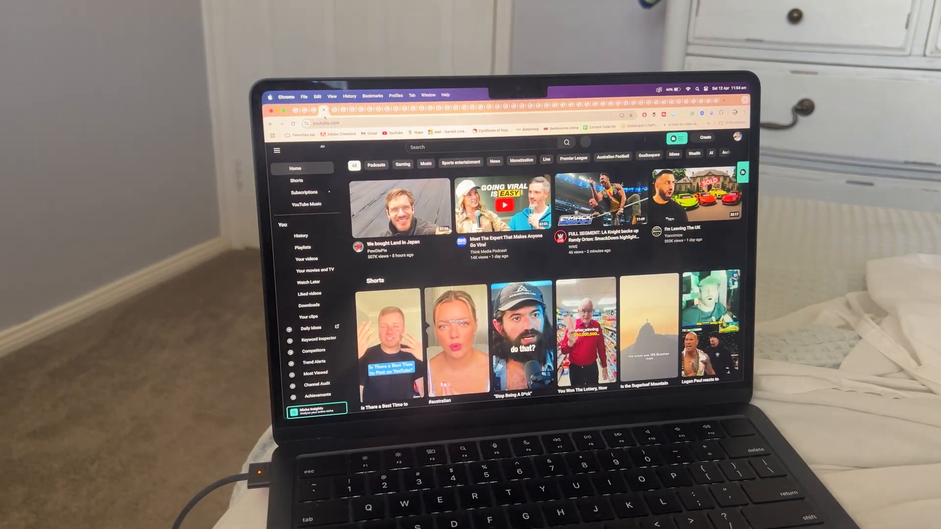
Open YouTube's Home sidebar link in a new tab via its right-click menu.
scroll(down, 3)
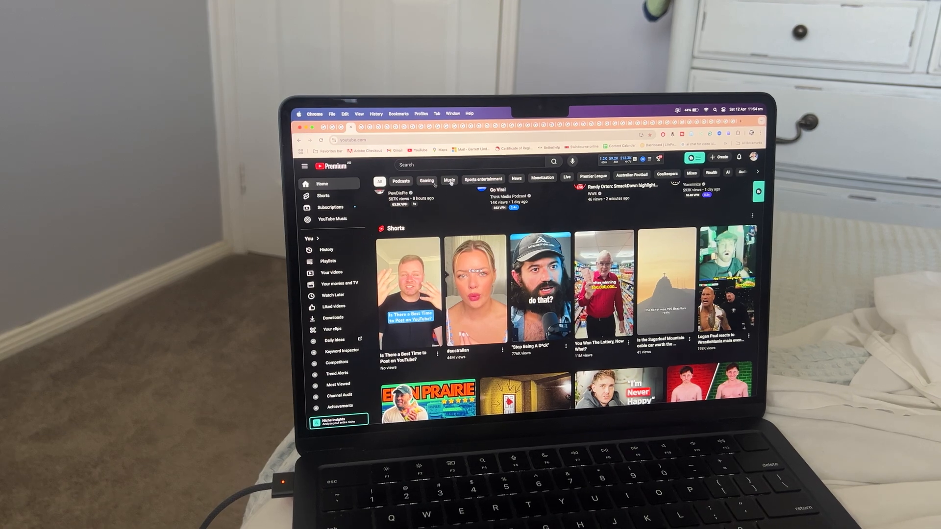
right_click(327, 205)
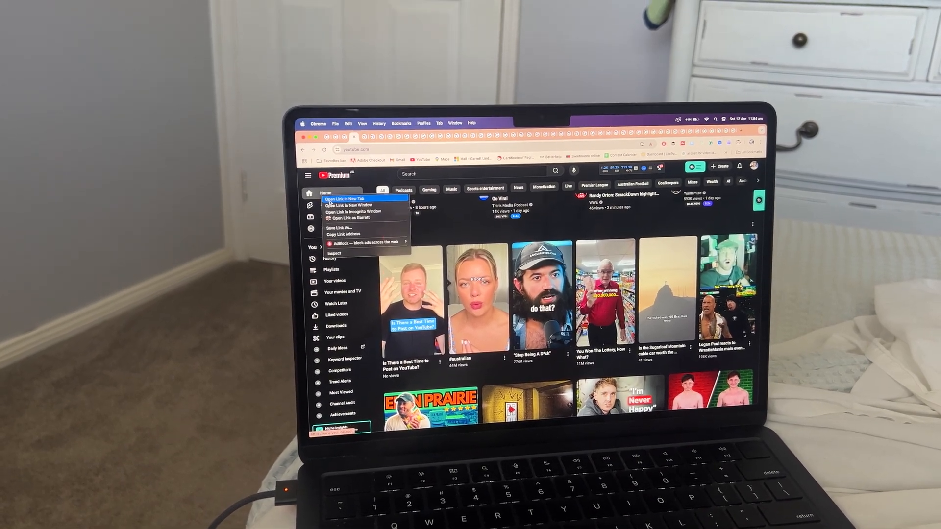
click(345, 198)
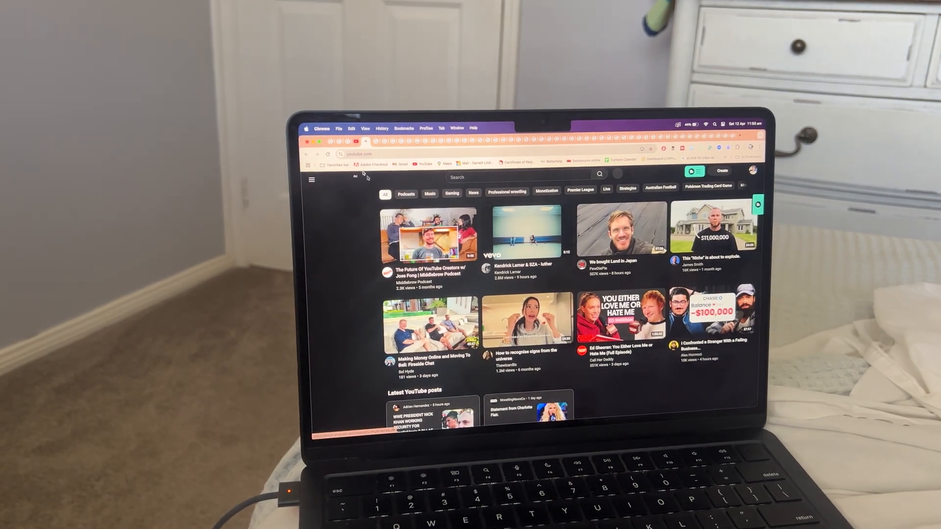
click(311, 180)
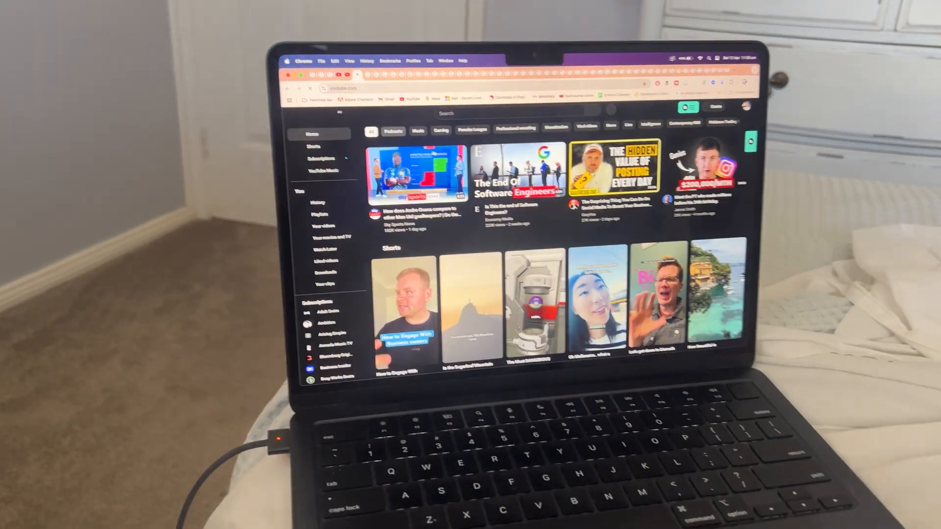
scroll(down, 3)
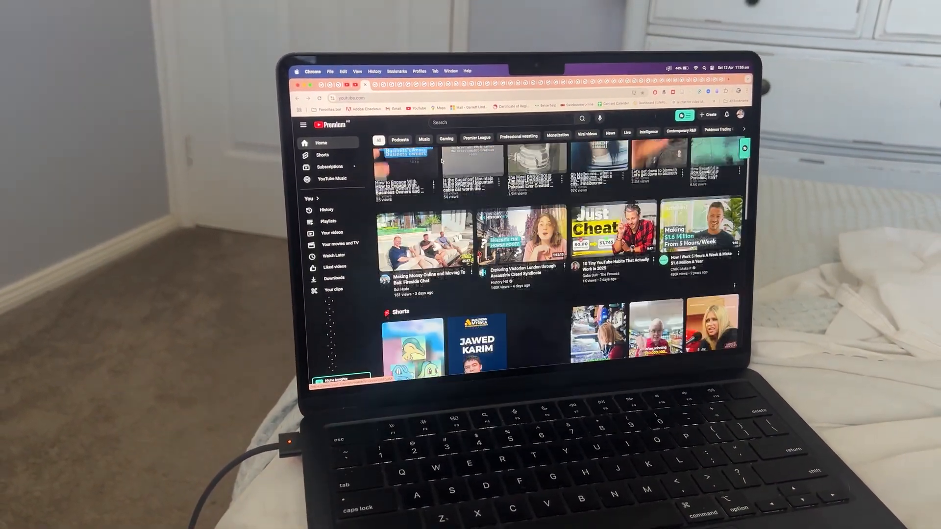
scroll(down, 3)
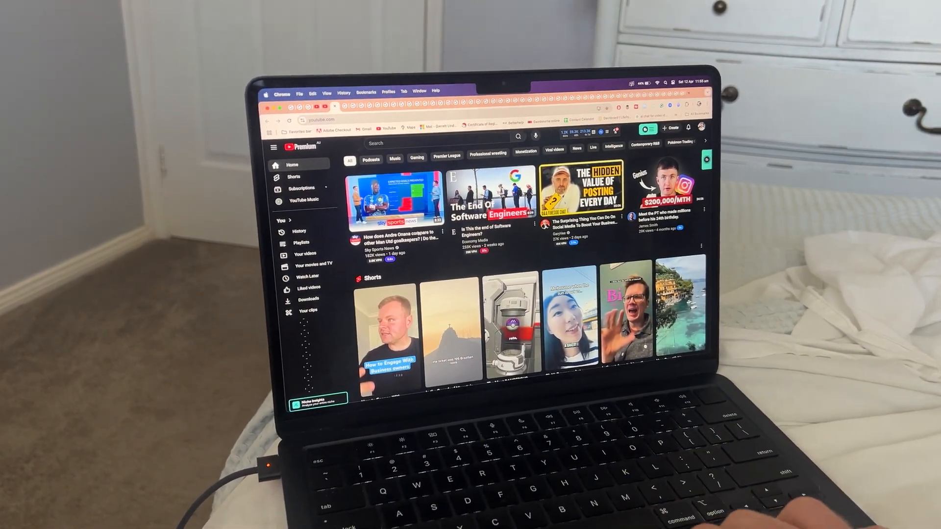
scroll(down, 3)
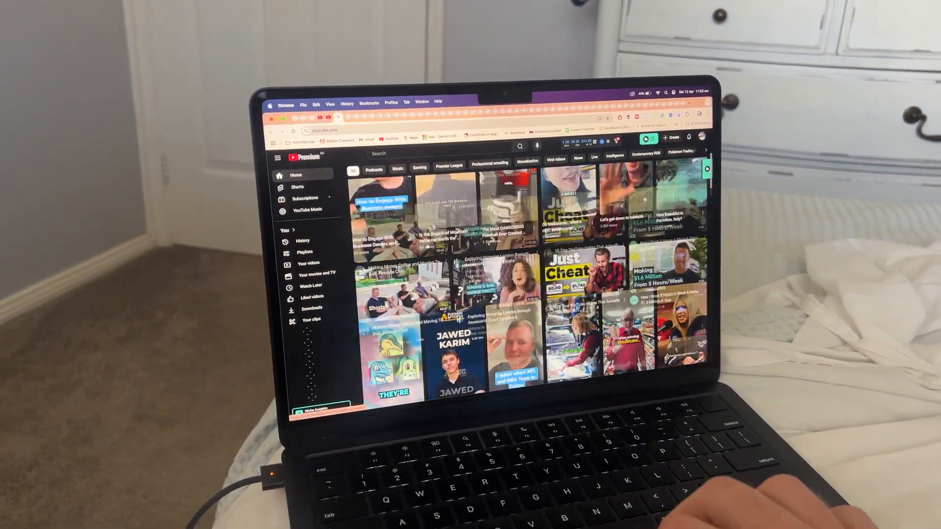